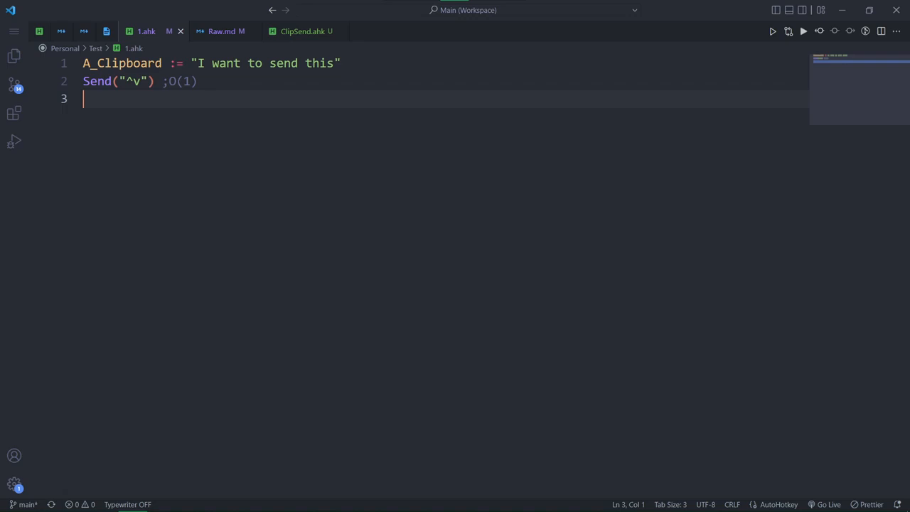
Step: Switch to the ClipSend.ahk library file containing the commented ClipSend function
{"action": "left_click", "coordinate": [305, 31]}
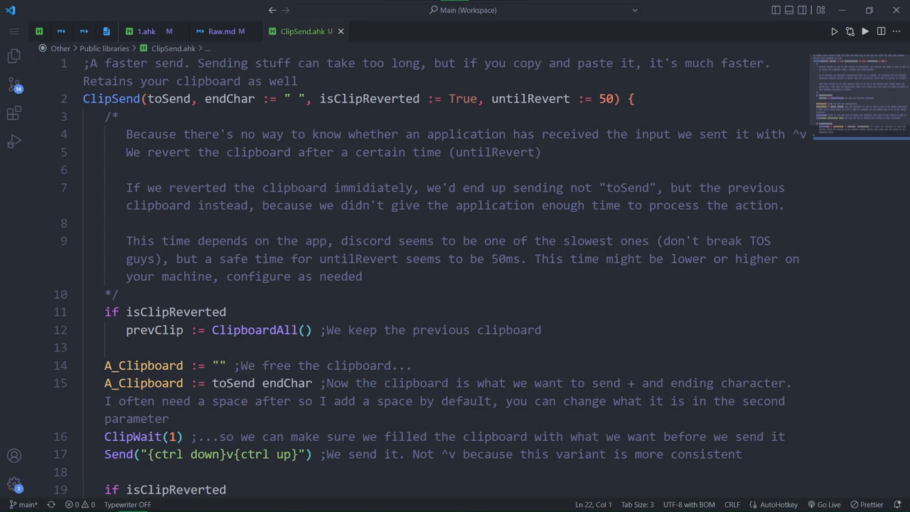
{"action": "left_click", "coordinate": [145, 31]}
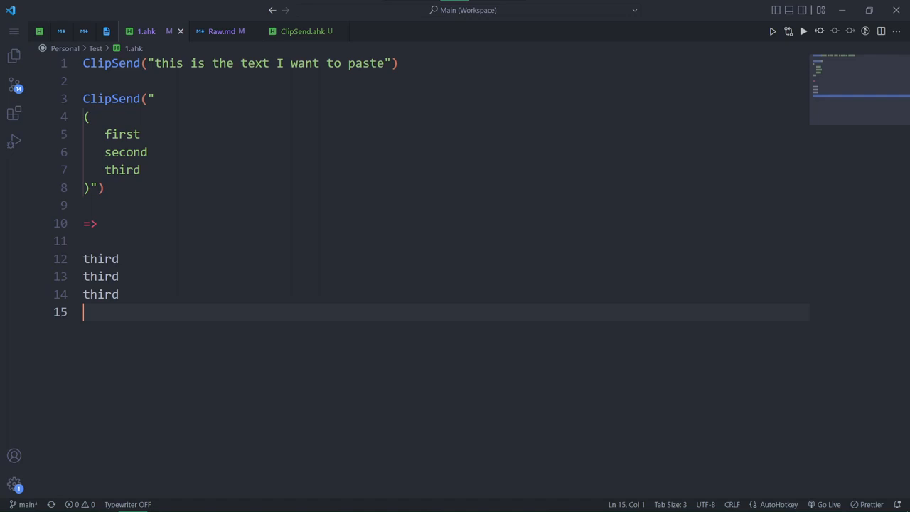
{"action": "left_click", "coordinate": [305, 31]}
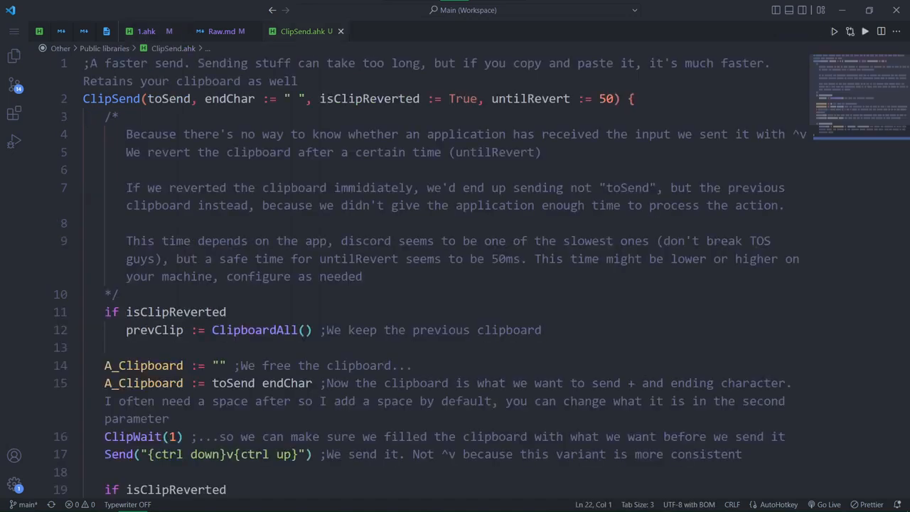
Step: Highlight endChar, show 1.ahk's call with an empty ending character, and return to ClipSend.ahk
{"action": "double_click", "coordinate": [169, 98]}
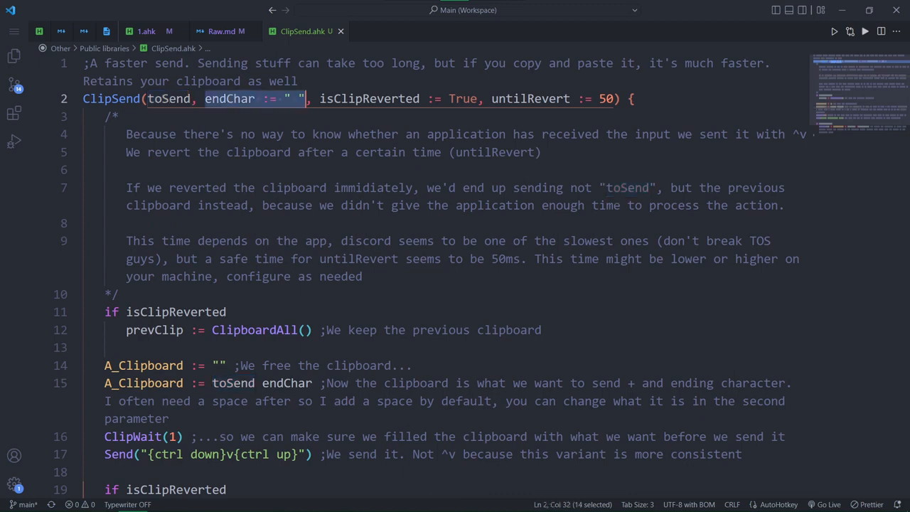
{"action": "left_click", "coordinate": [145, 30]}
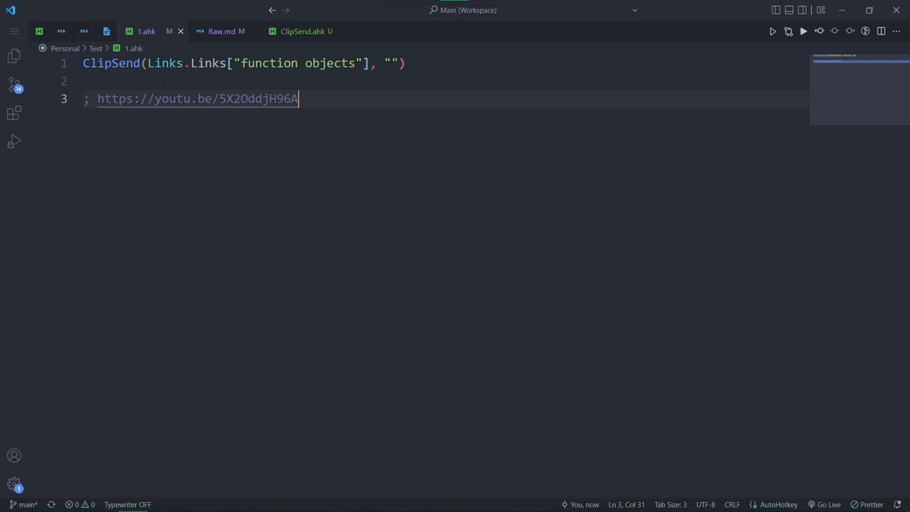
{"action": "left_click", "coordinate": [306, 30]}
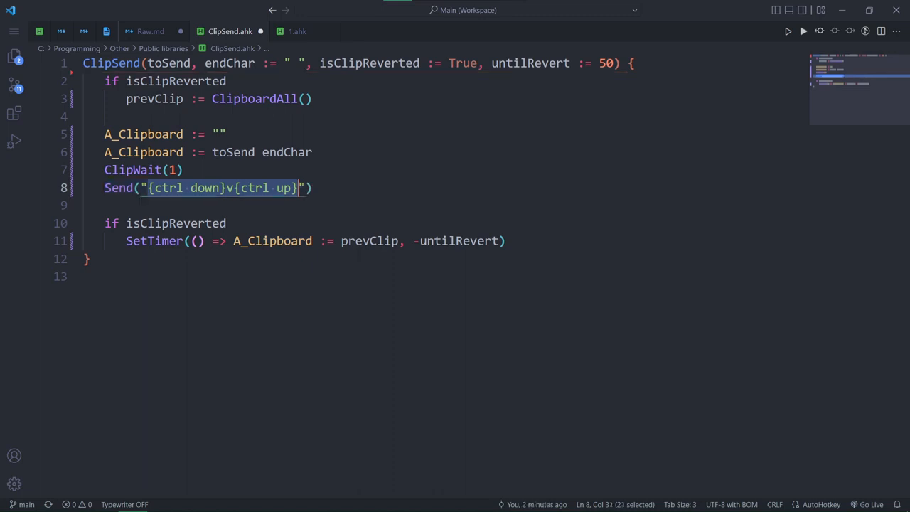
{"action": "type", "text": "^v\")"}
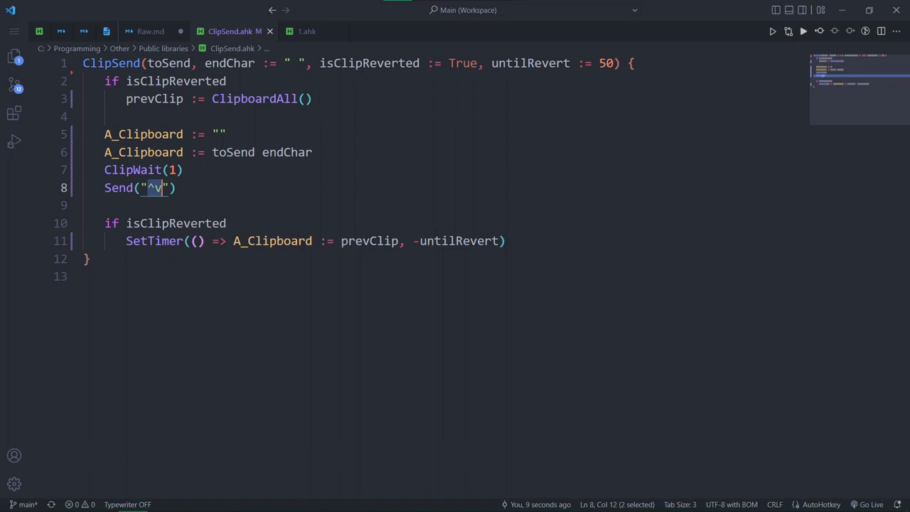
{"action": "type", "text": "{ctrl down}v{ctrl up}"}
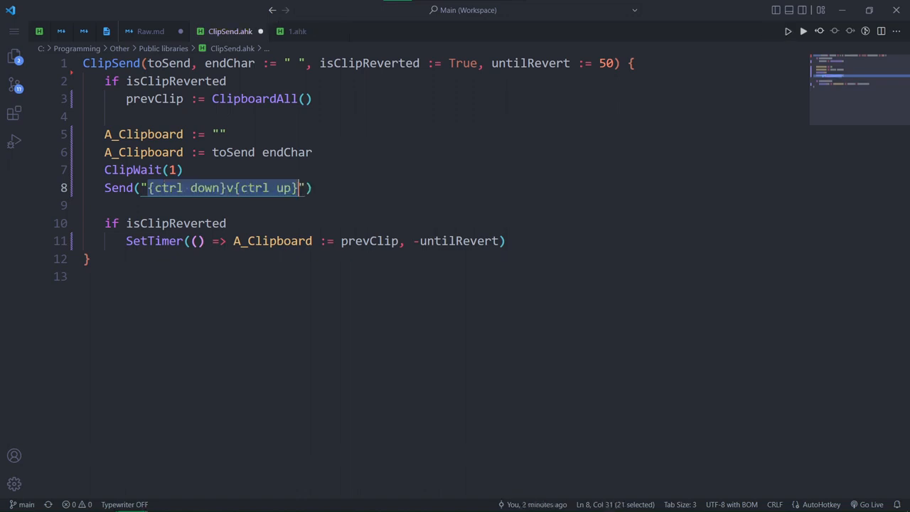